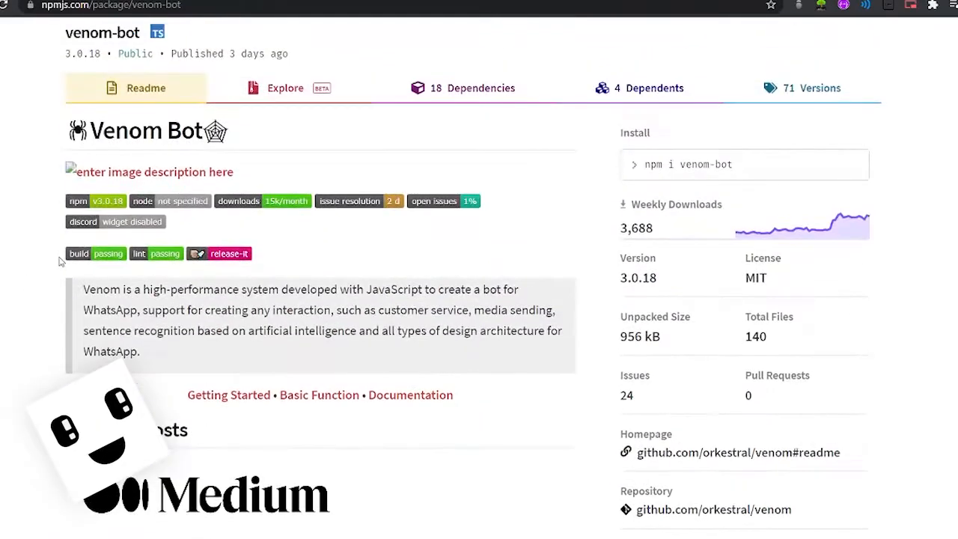
Search Google for what Node.js is and highlight the knowledge-panel definition text.
scroll(down, 3)
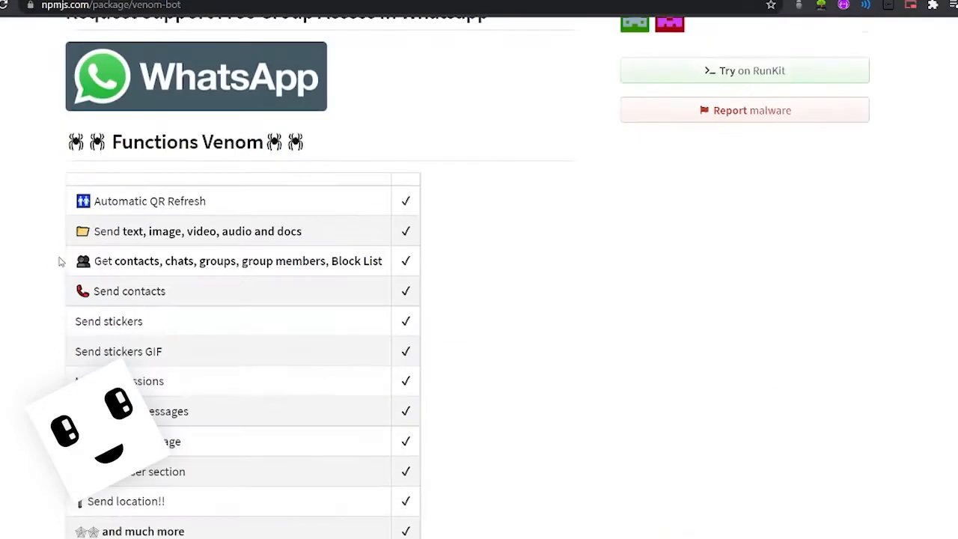
scroll(down, 3)
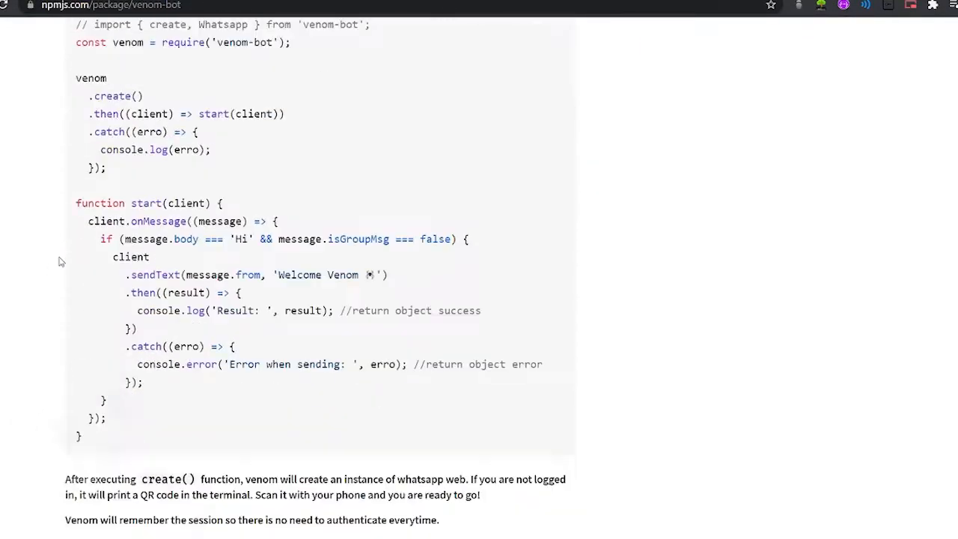
text(What)
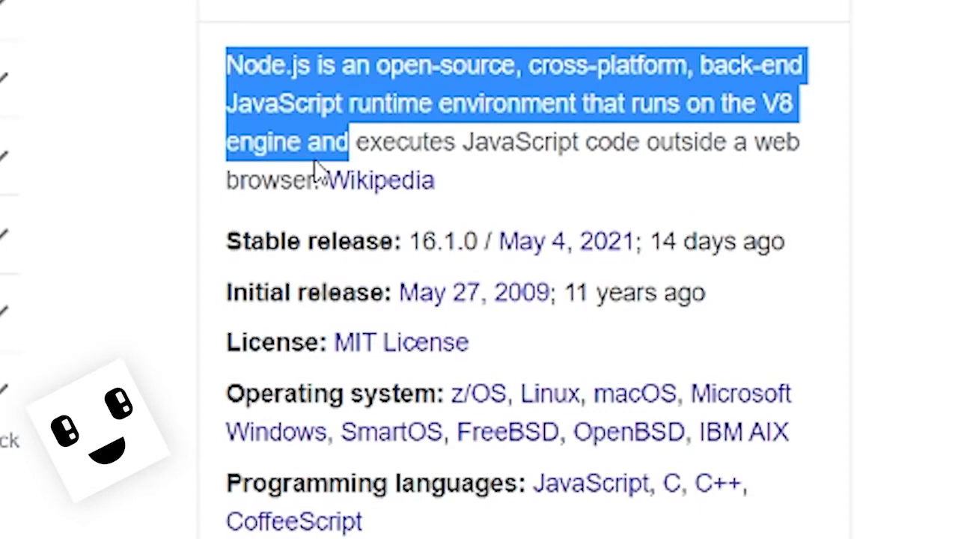
drag(351, 142, 326, 180)
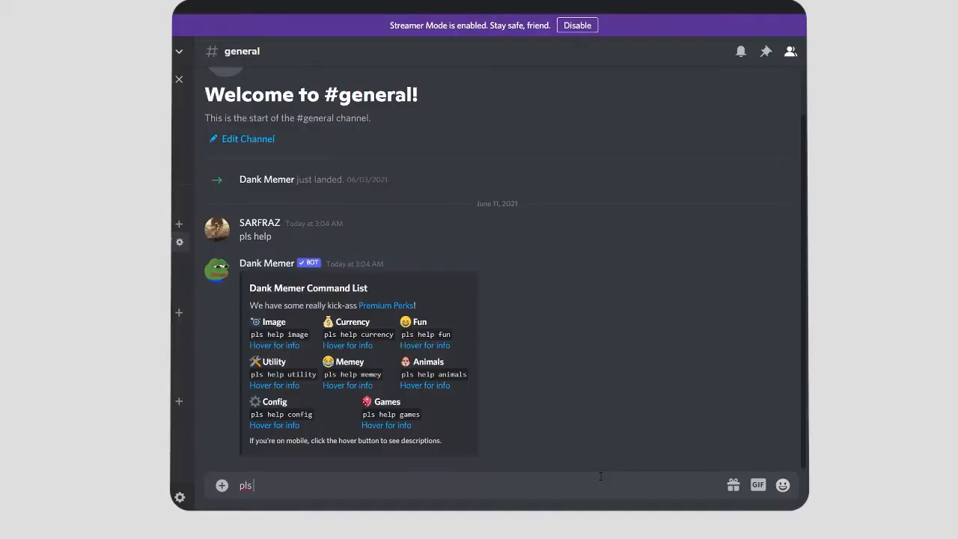
Send 'pls help currency' to Dank Memer in the #general channel.
text(help currenc)
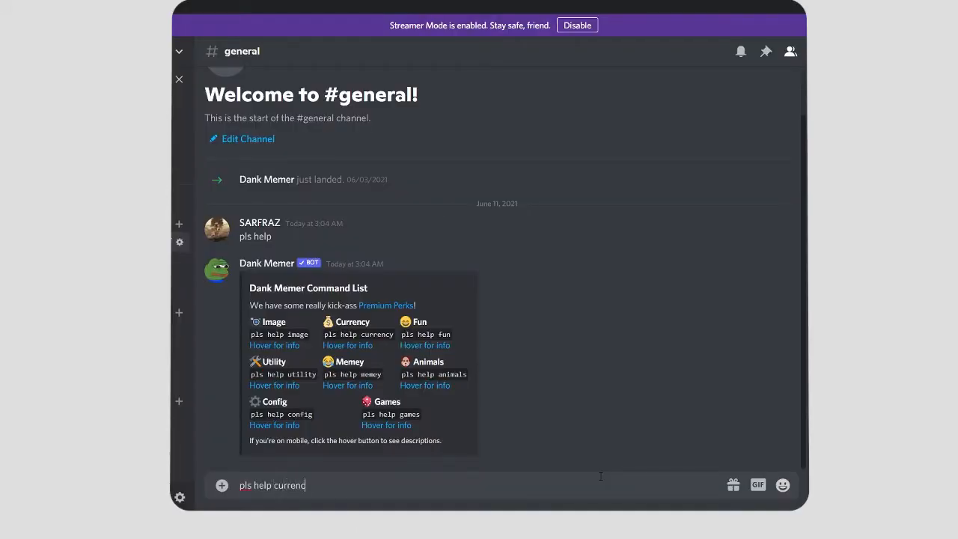
key(Enter)
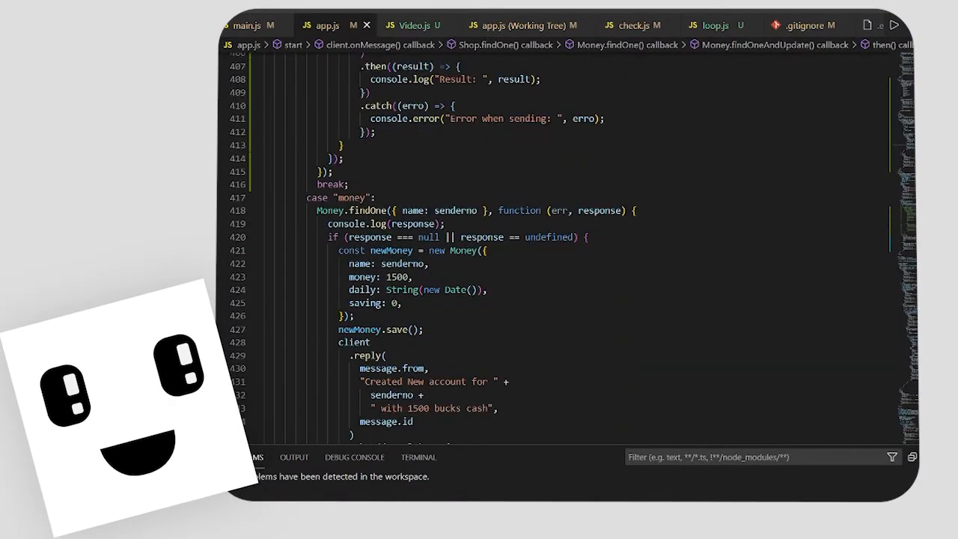
scroll(down, 3)
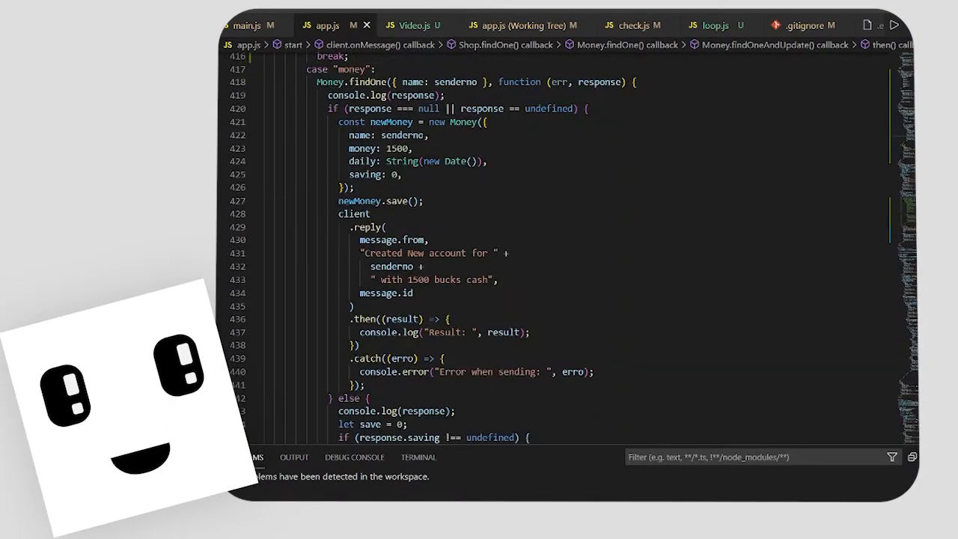
double_click(389, 135)
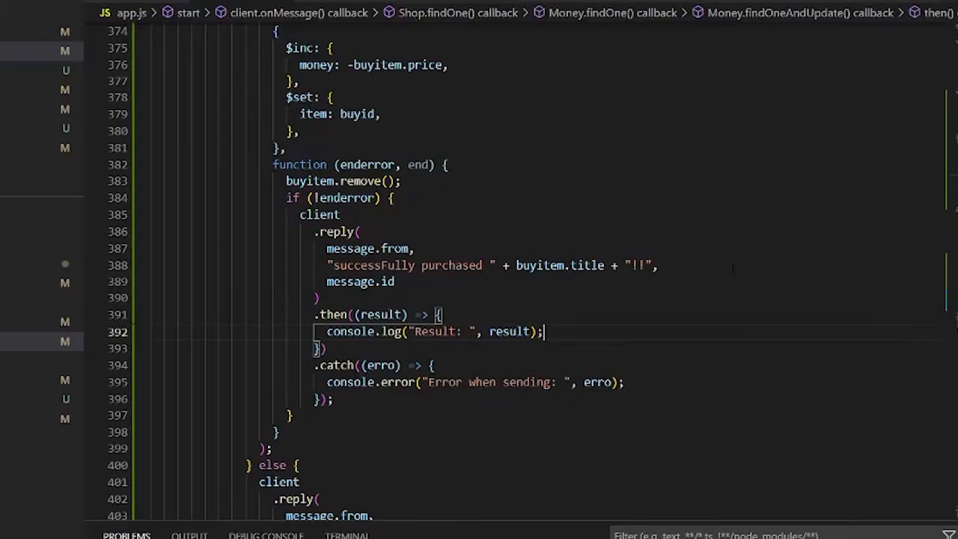
scroll(down, 3)
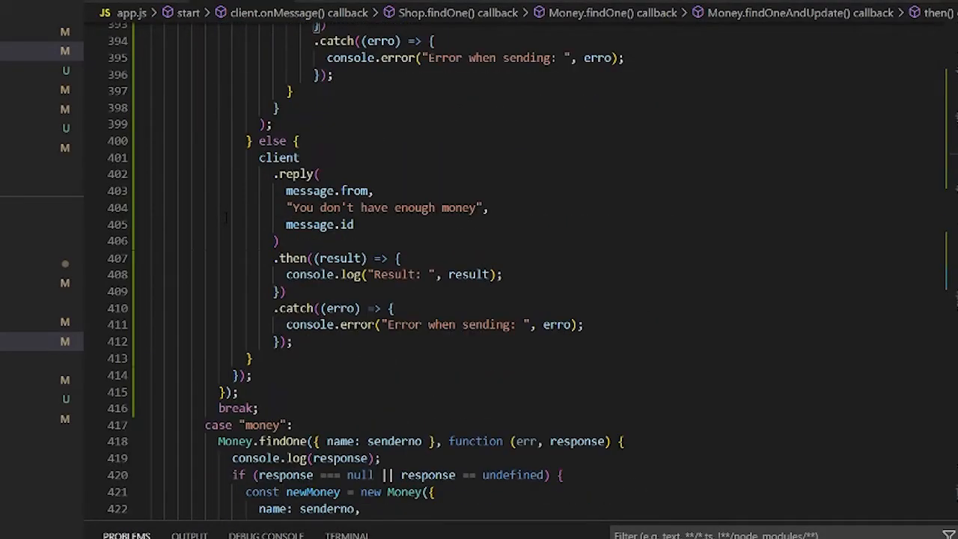
scroll(down, 3)
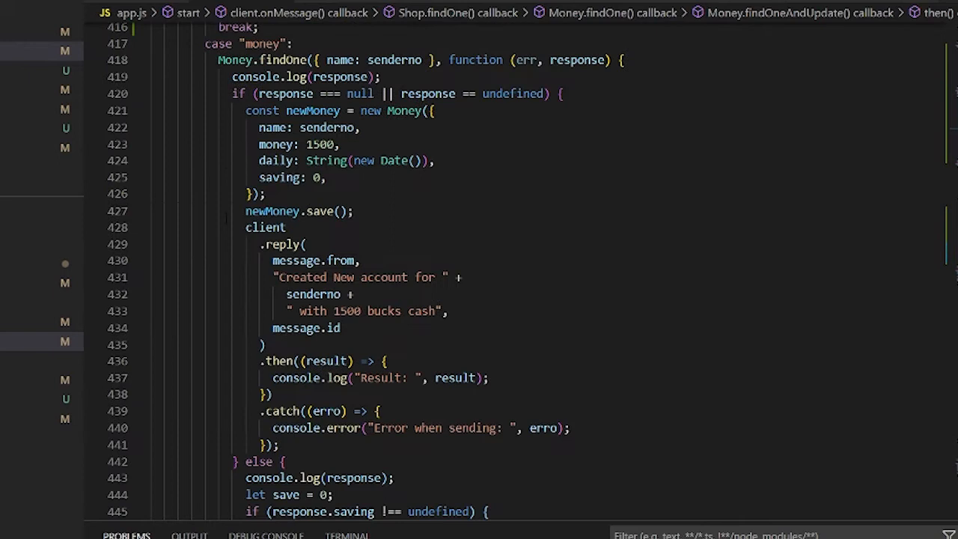